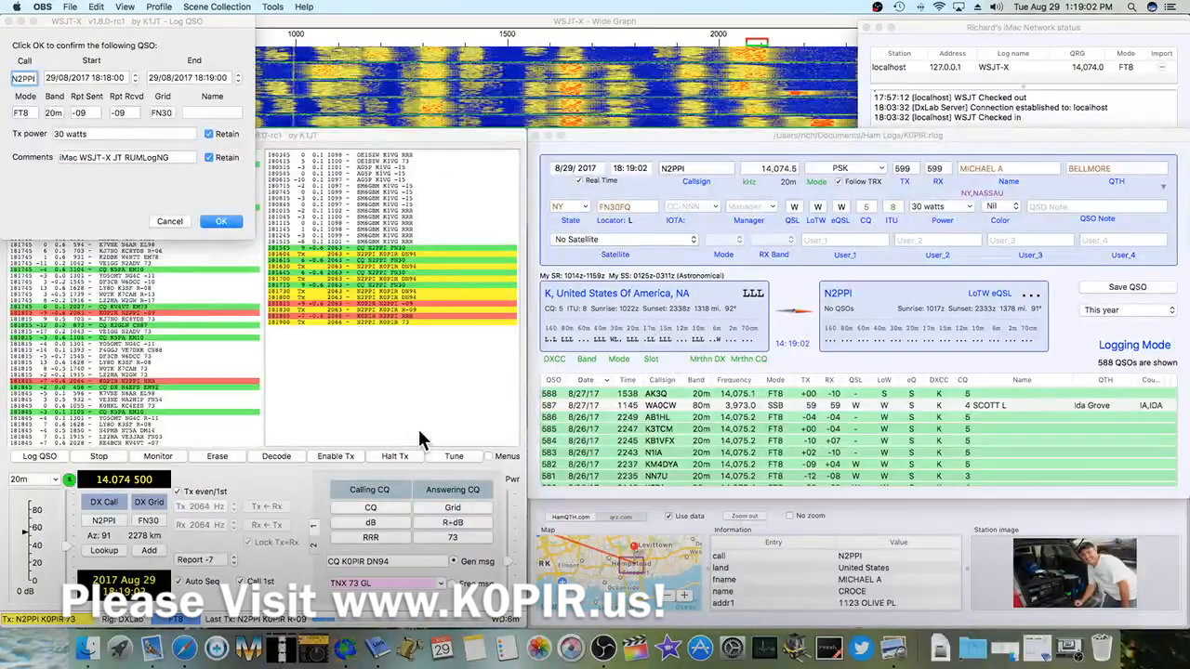
mouse_move(526, 532)
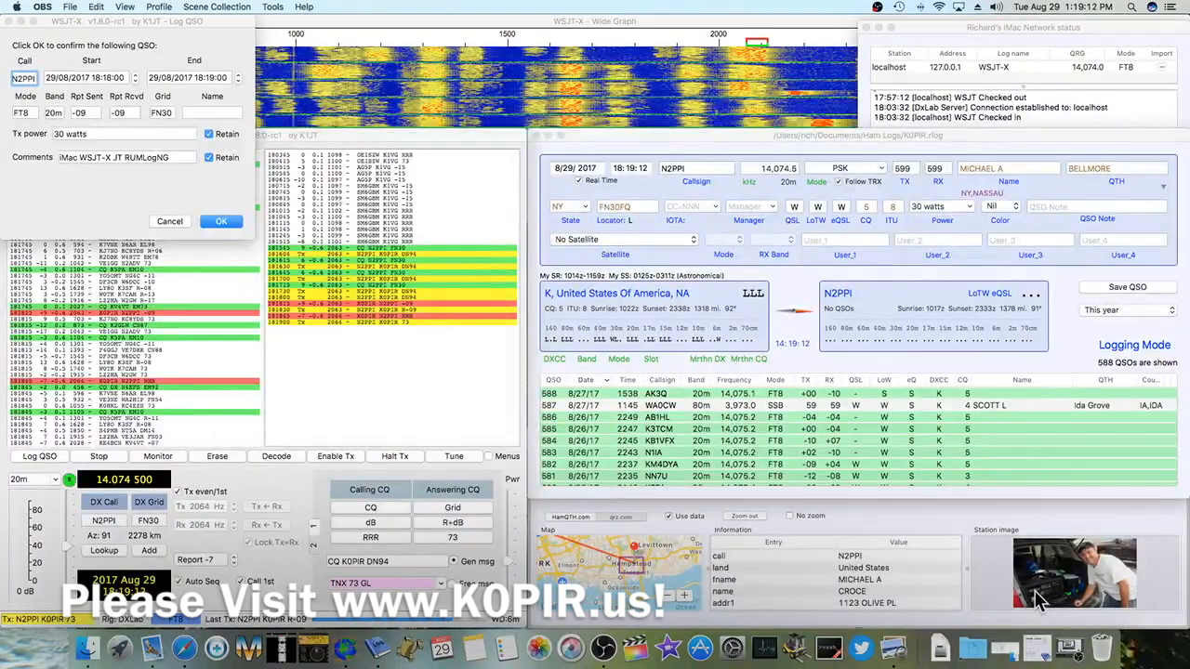
left_click(156, 458)
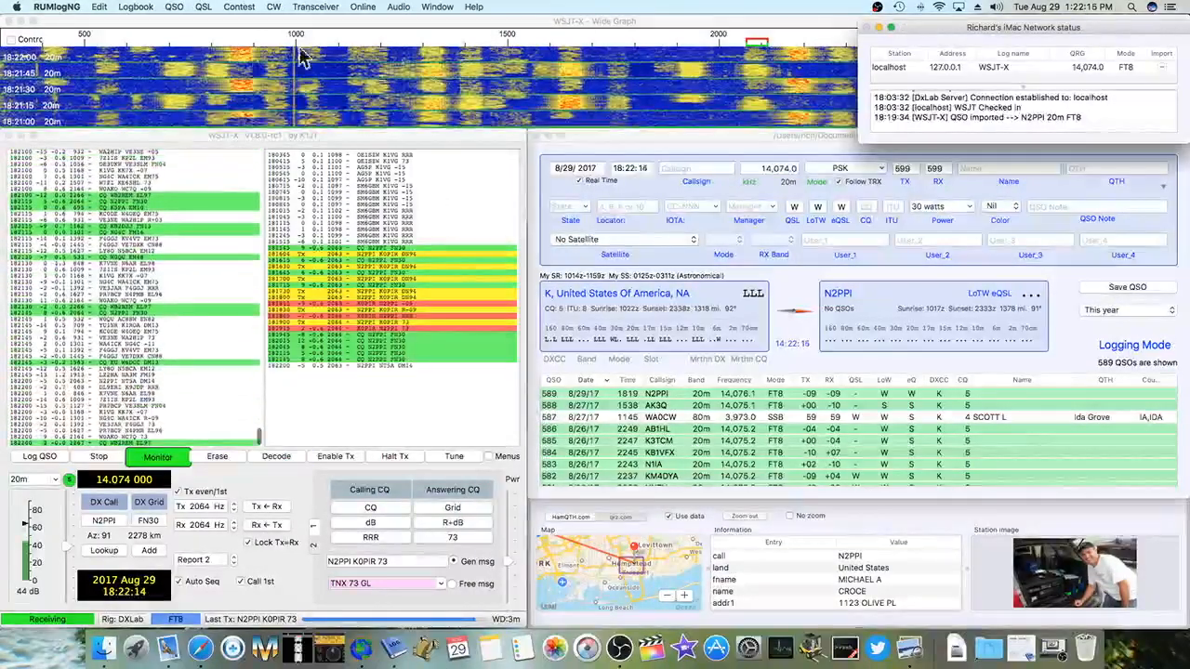
left_click(60, 11)
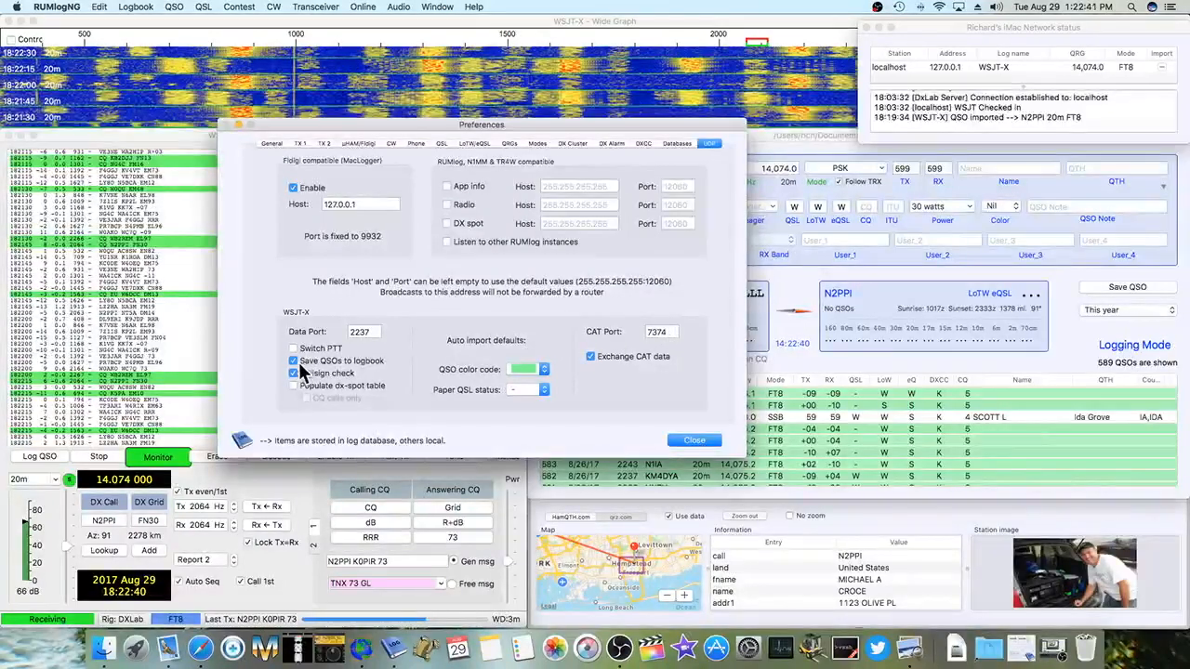
left_click(294, 372)
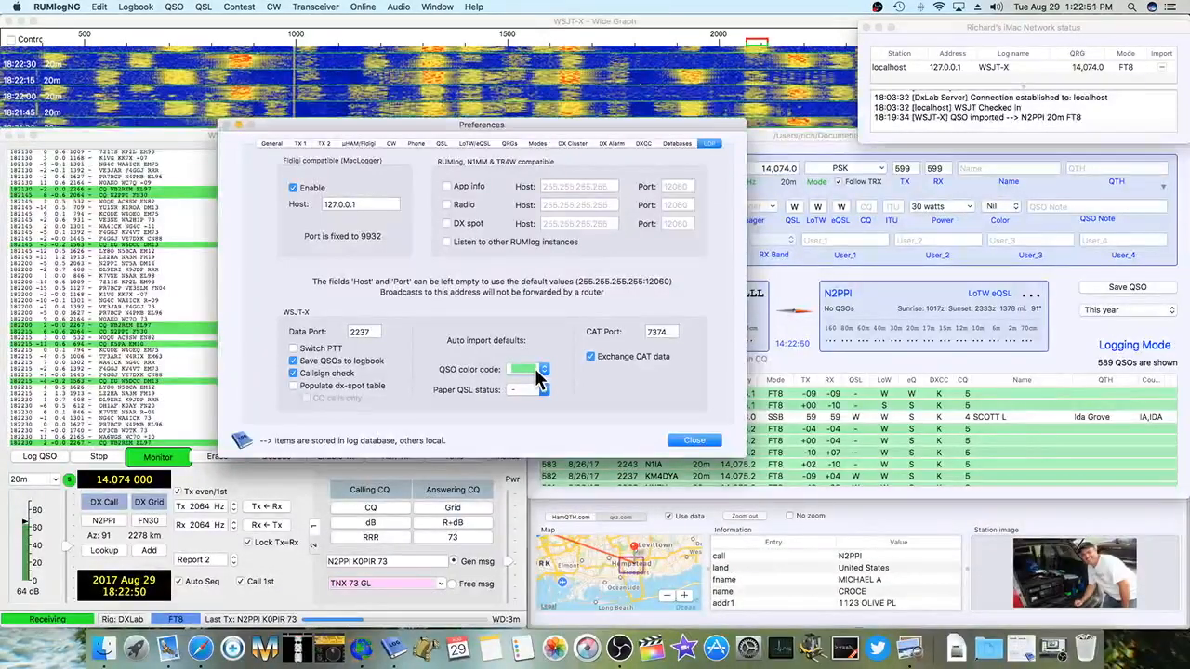
left_click(693, 438)
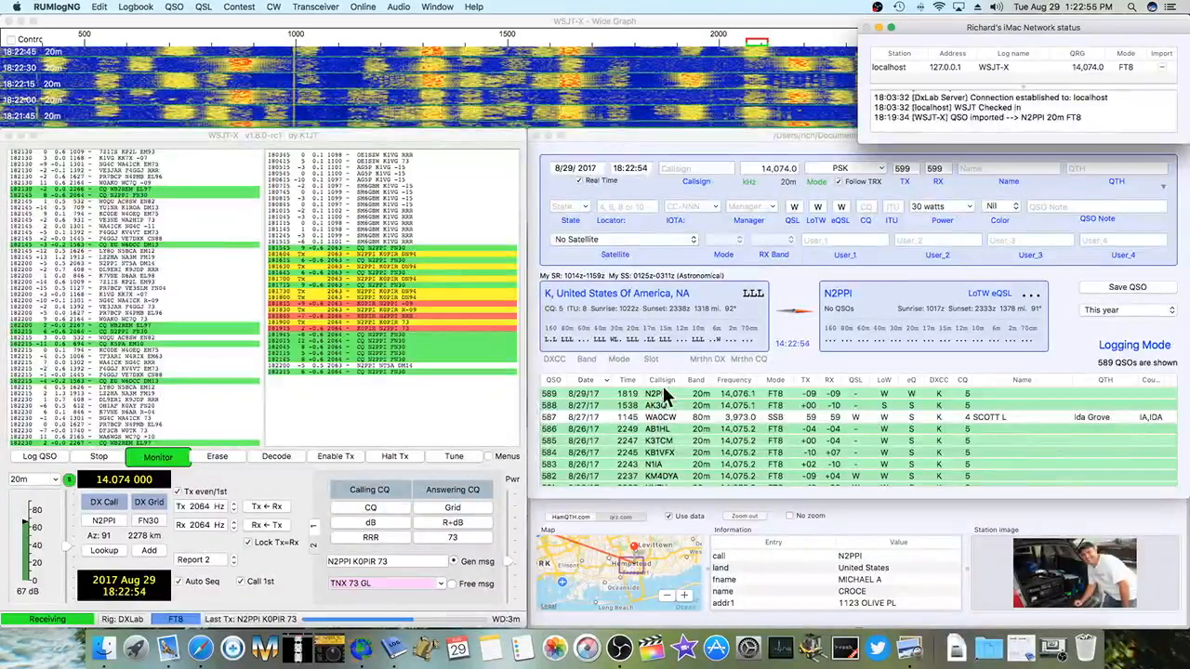
mouse_move(432, 160)
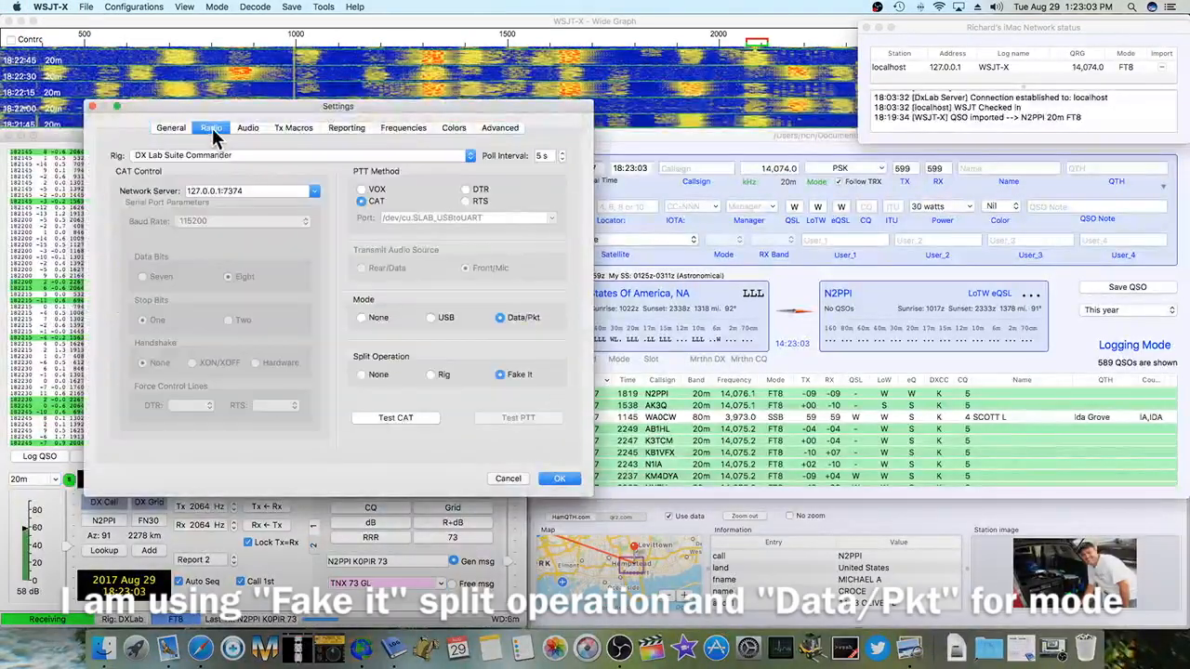
mouse_move(158, 176)
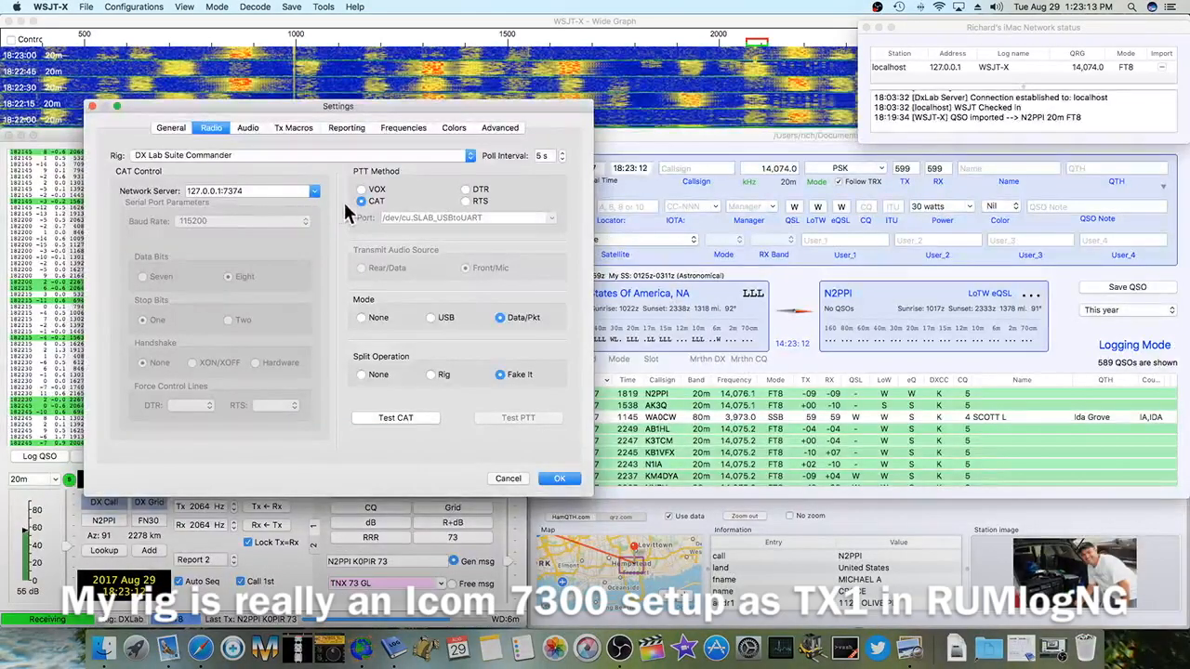
mouse_move(361, 201)
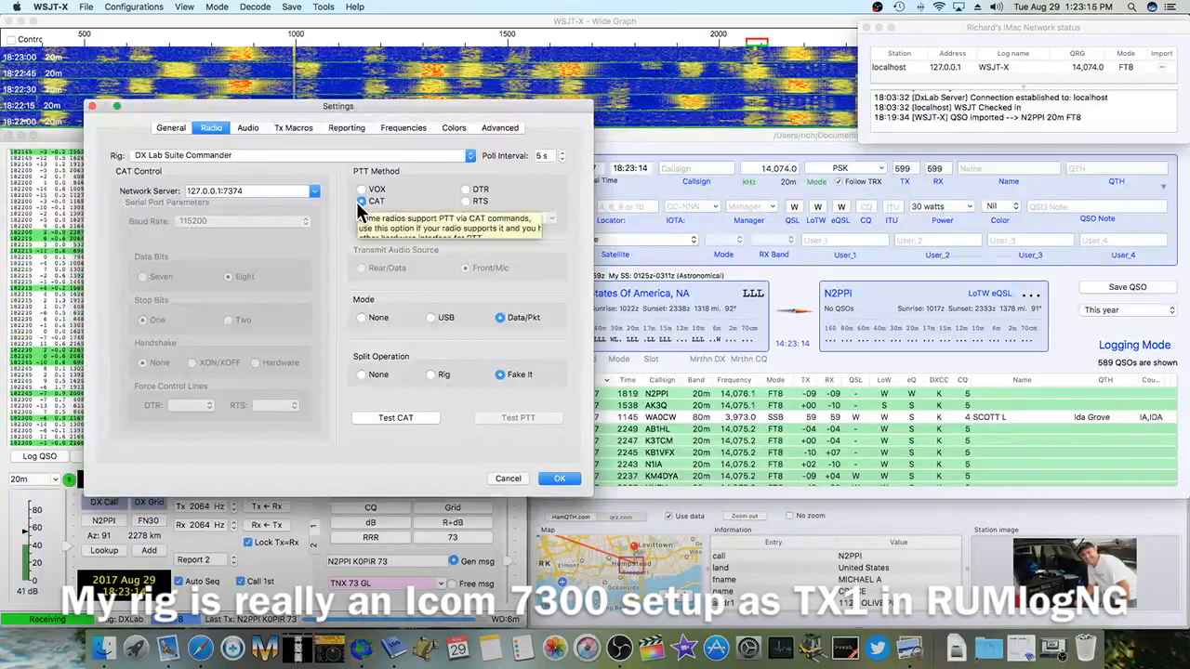
left_click(248, 126)
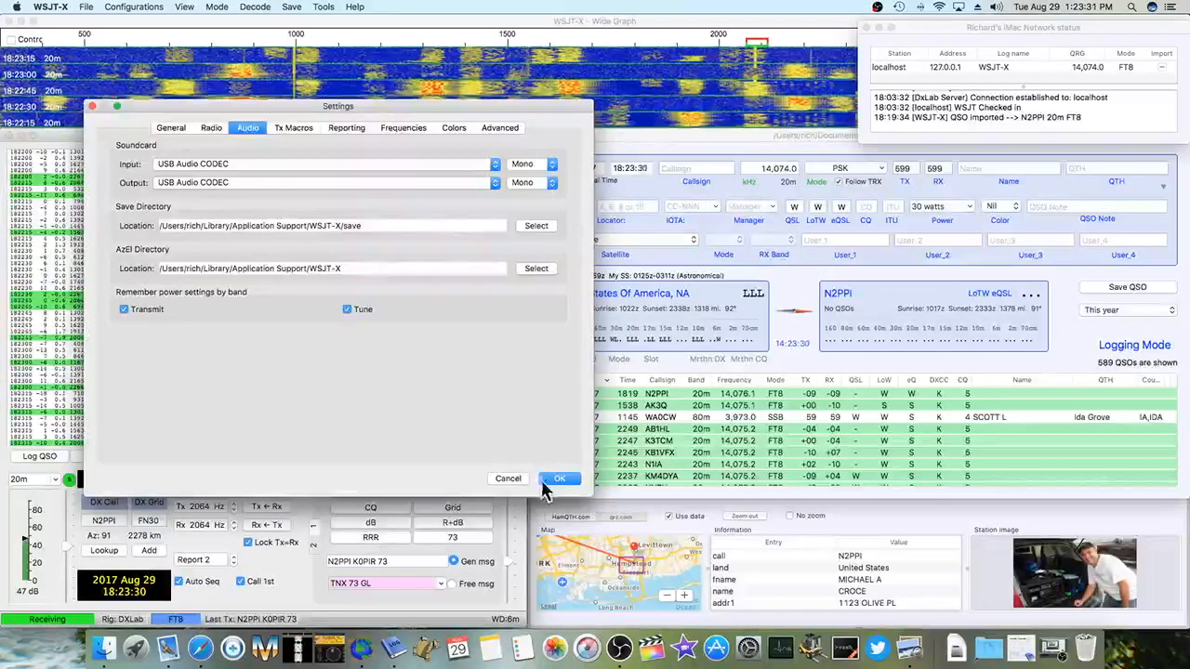
left_click(560, 478)
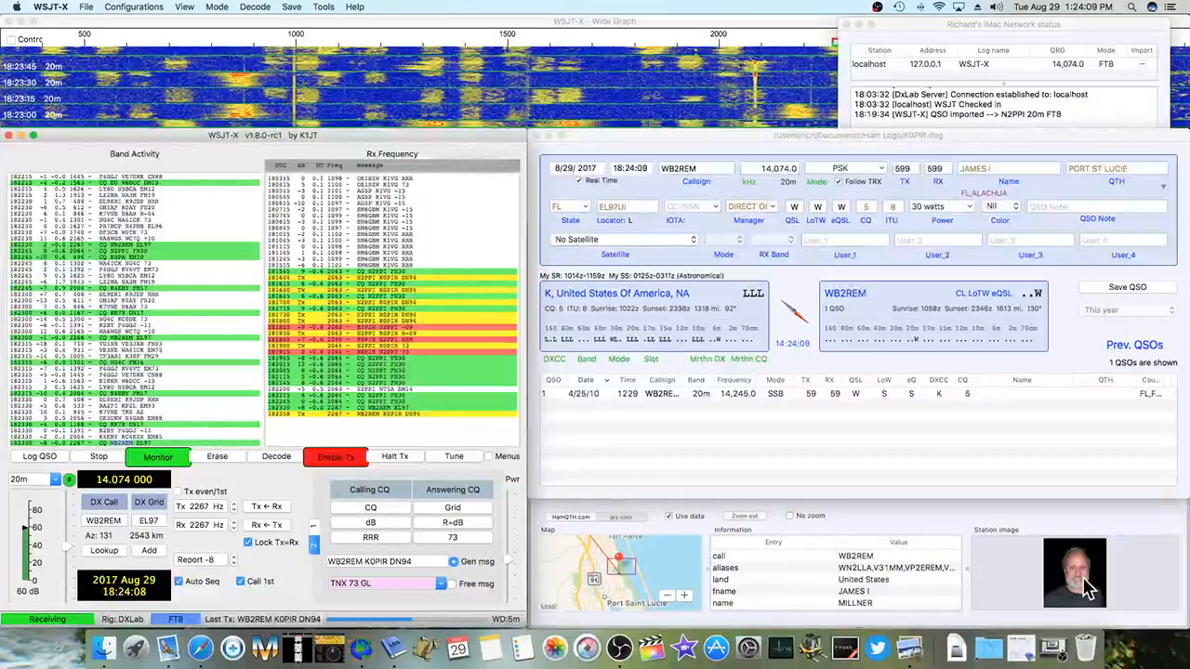
mouse_move(731, 465)
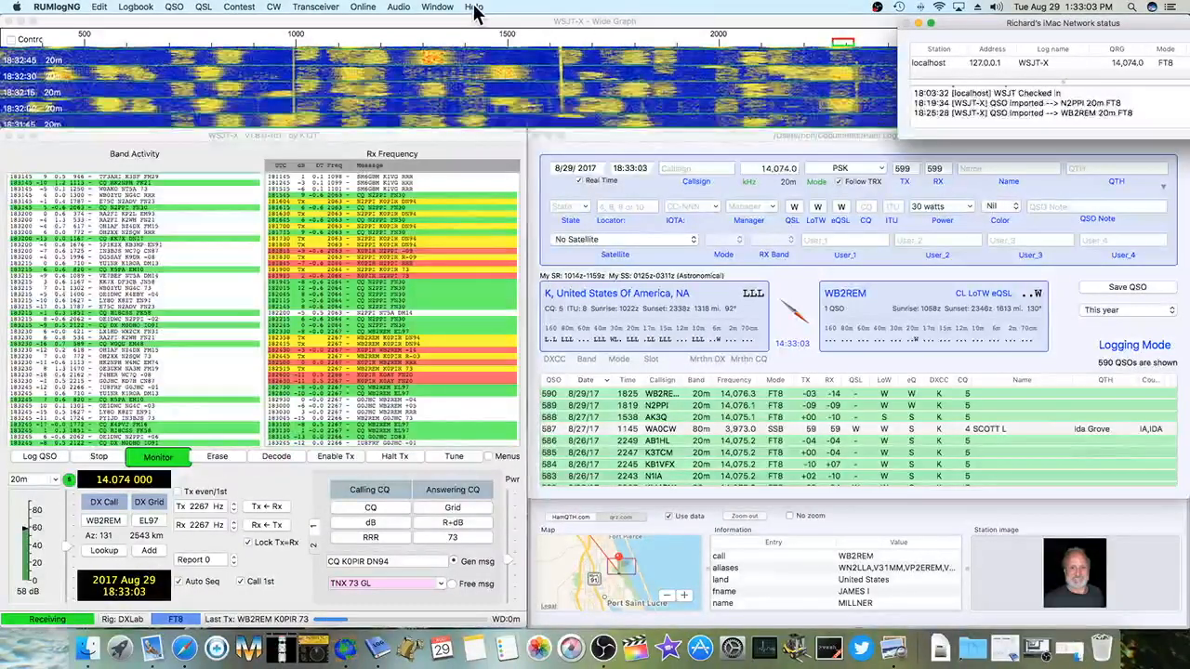
Step: Read the 'WSJT-X and RUMlog' help topic down through its Network preferences section
left_click(473, 7)
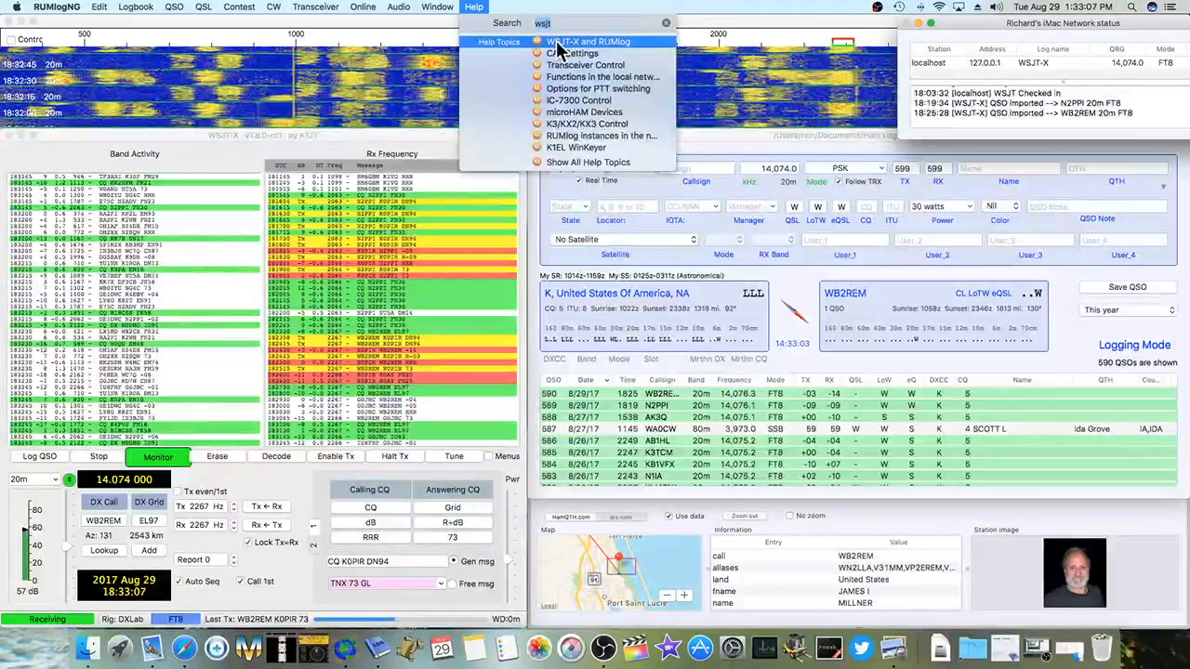
left_click(599, 41)
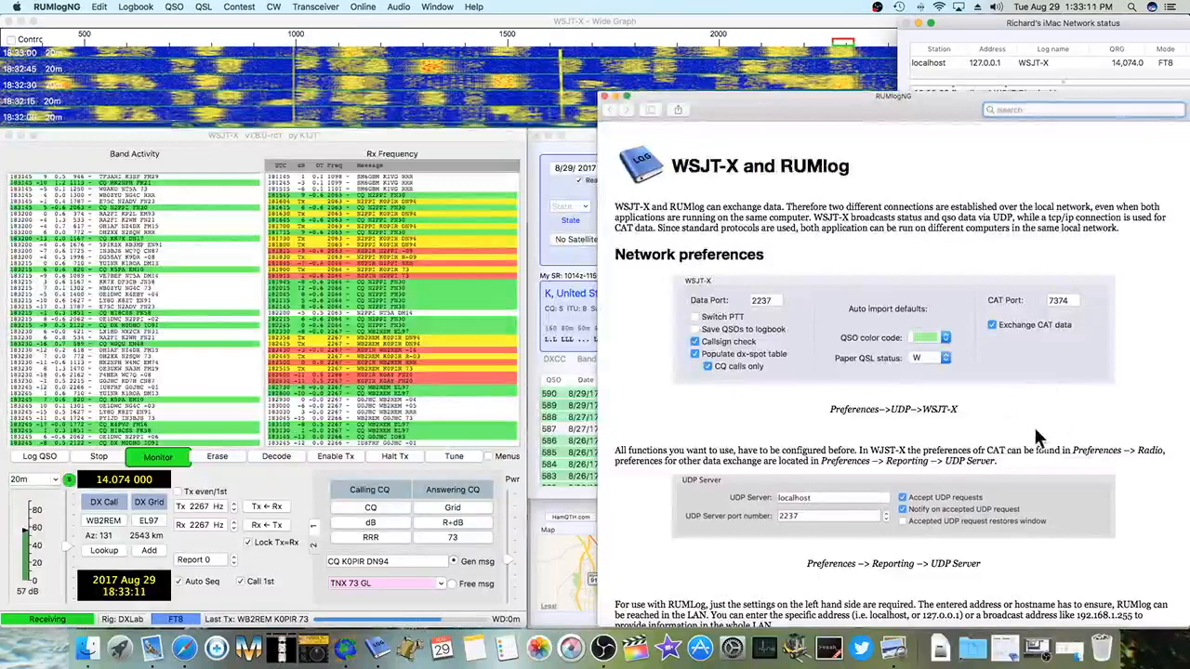
scroll("down", 3)
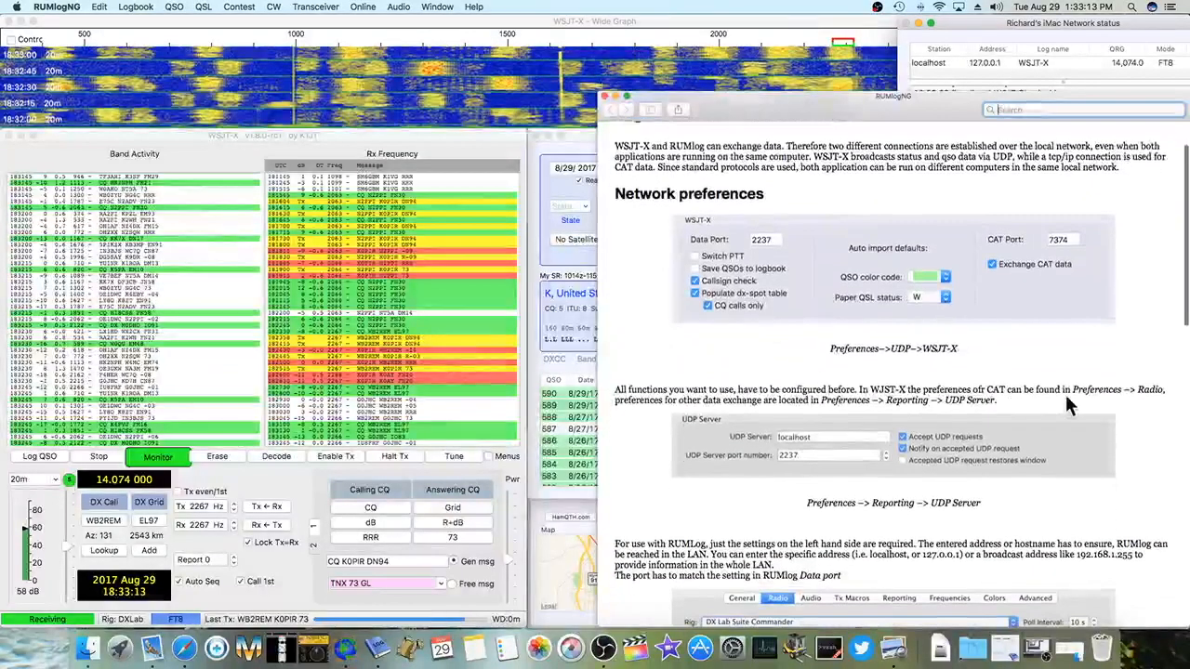
scroll("down", 3)
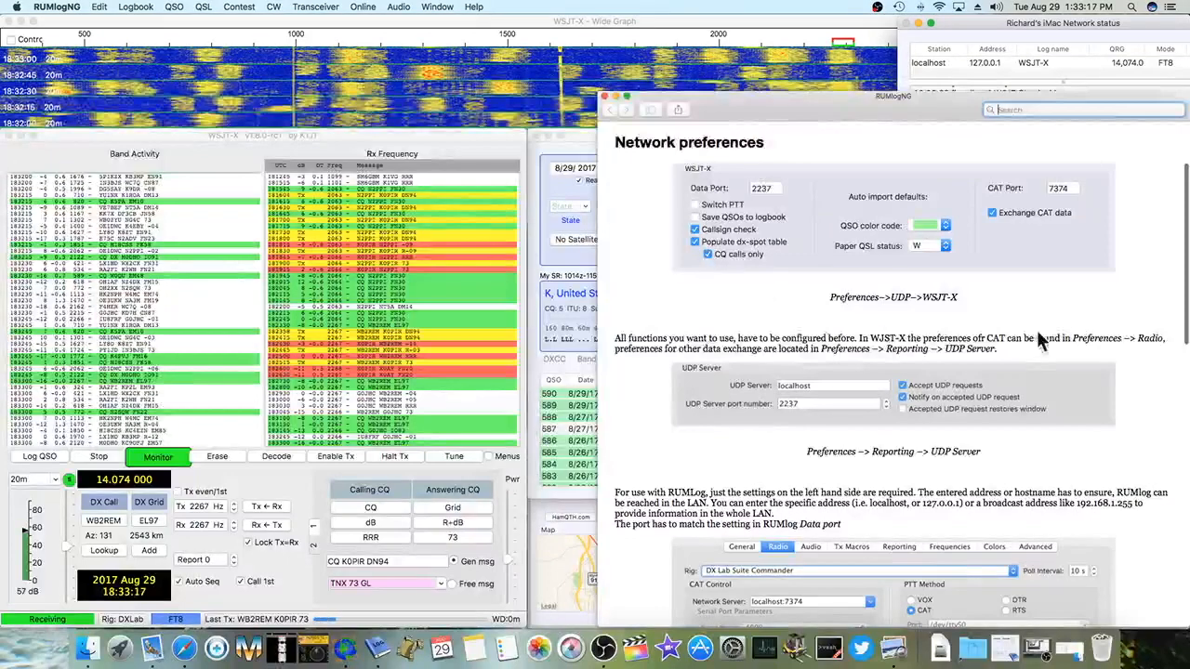
scroll("down", 3)
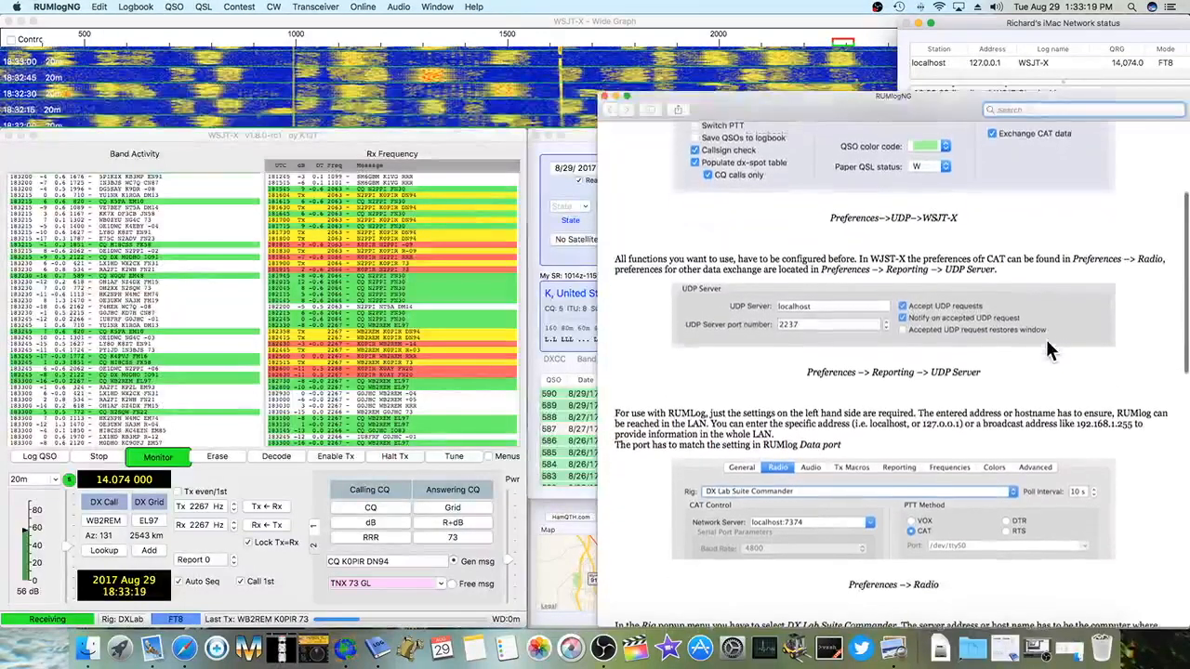
scroll("down", 3)
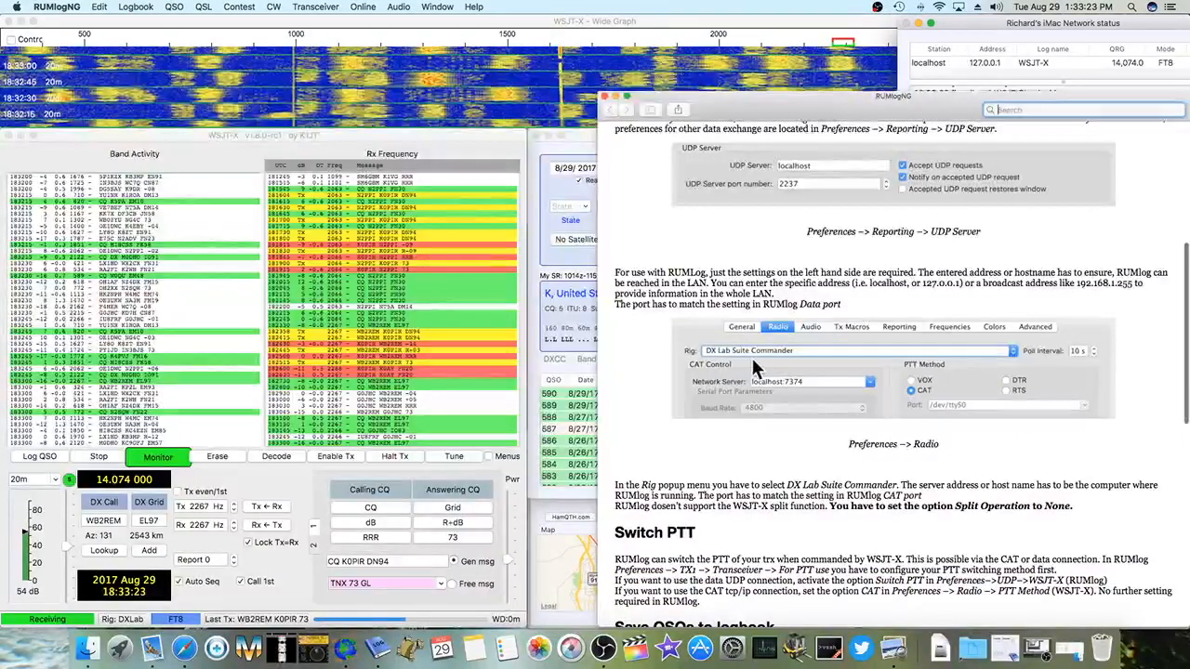
scroll("down", 3)
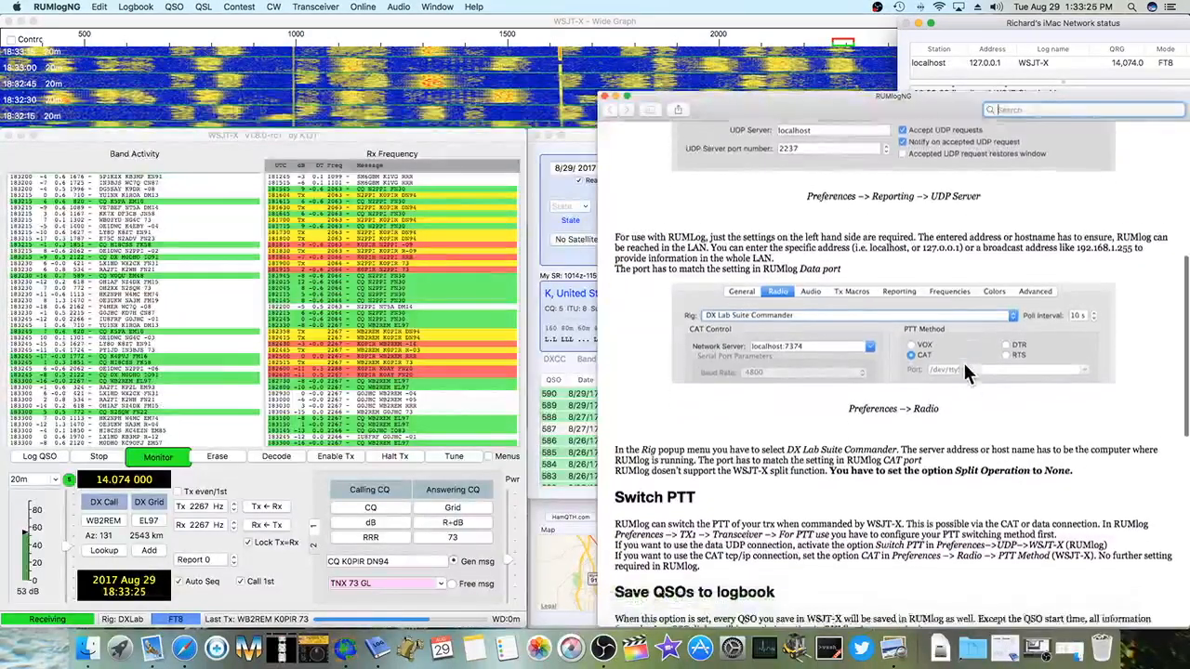
scroll("down", 3)
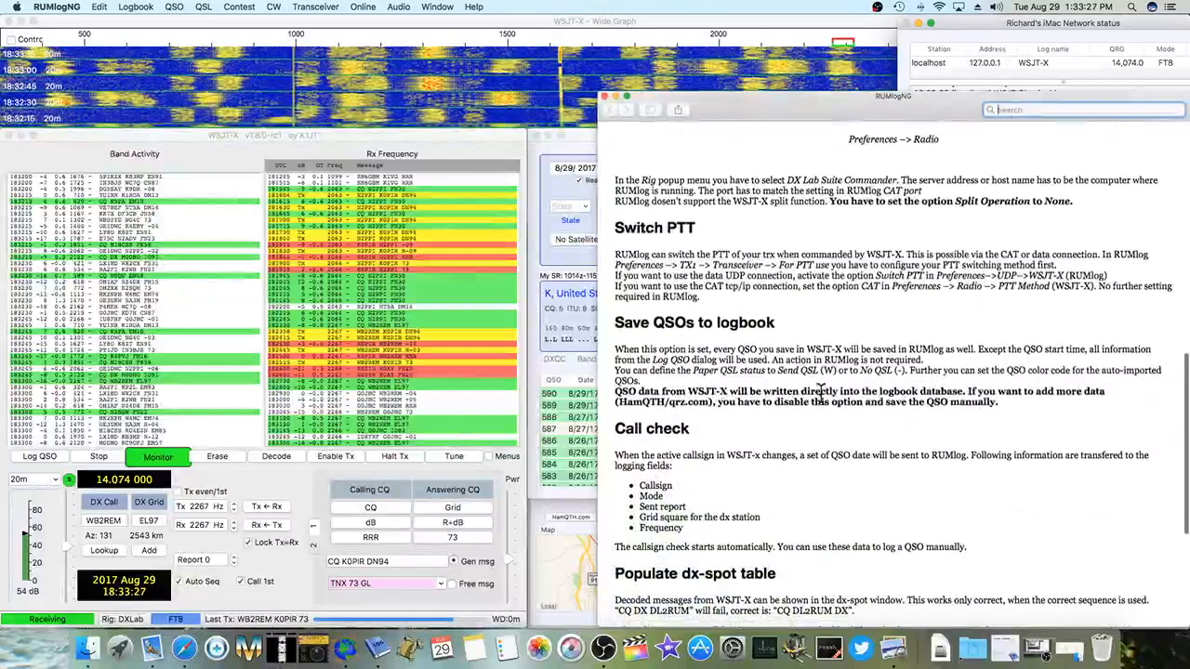
scroll("down", 3)
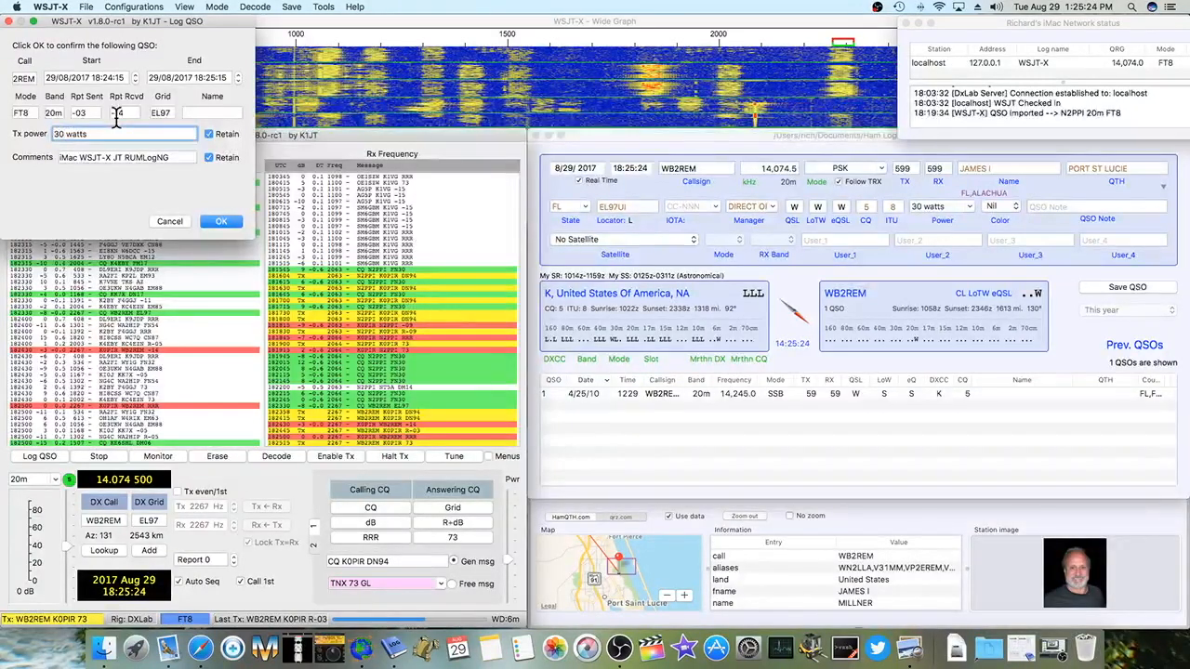
Step: Accept the Log QSO dialog for WB2REM with 30 watts transmit power
left_click(221, 221)
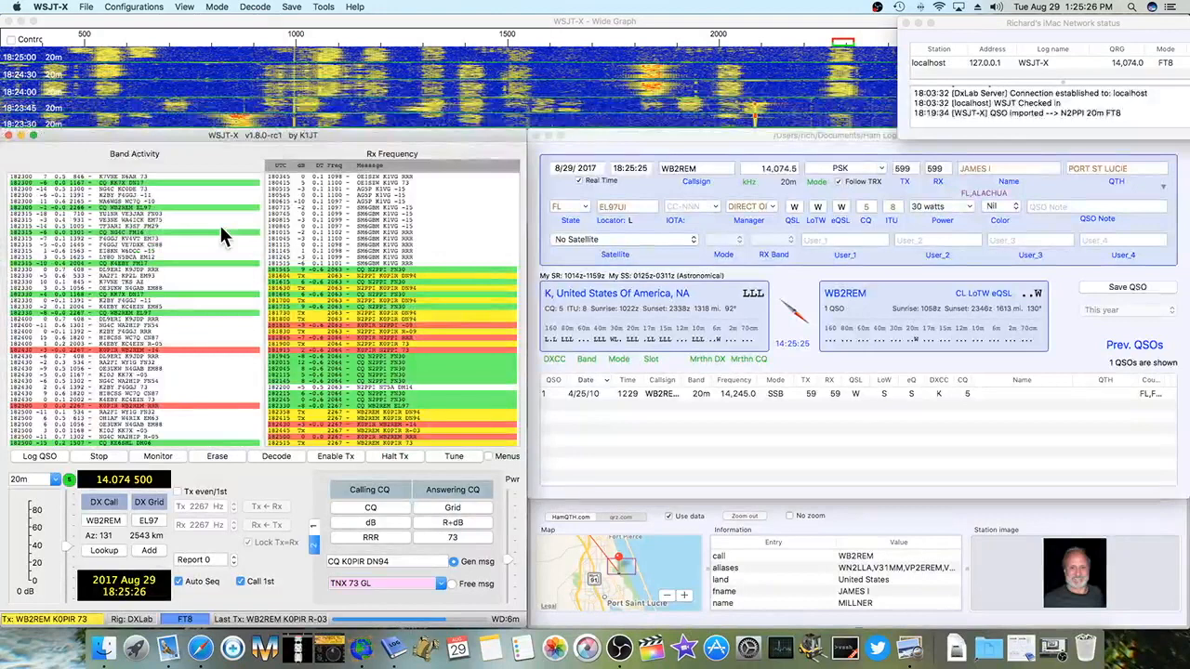